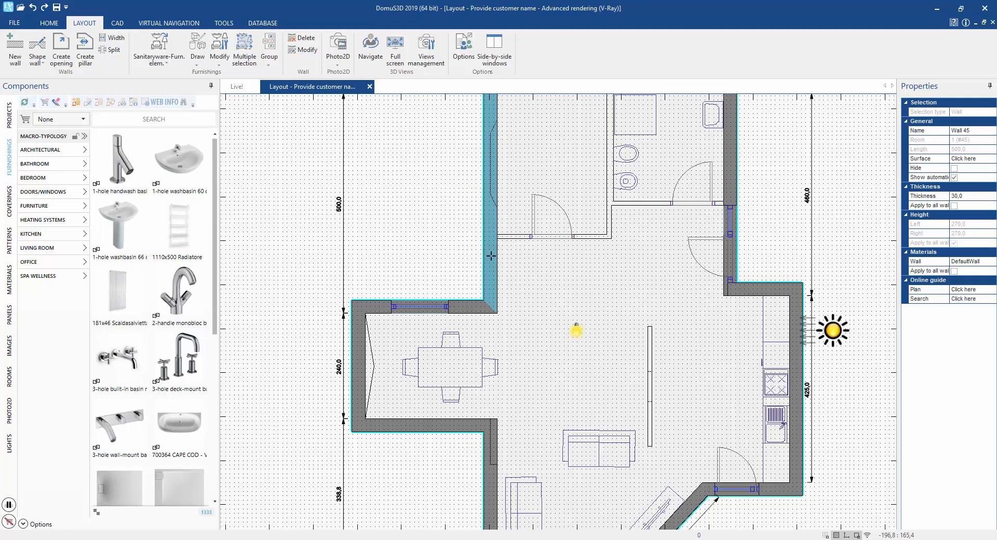
Step: Inspect the existing wall beside the dining area and its properties
left_click(526, 275)
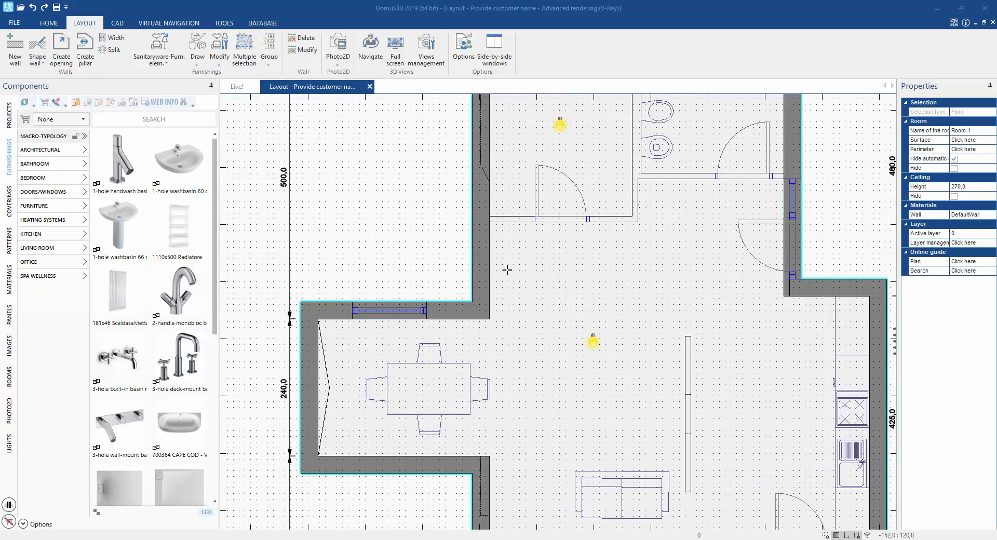
left_click(479, 258)
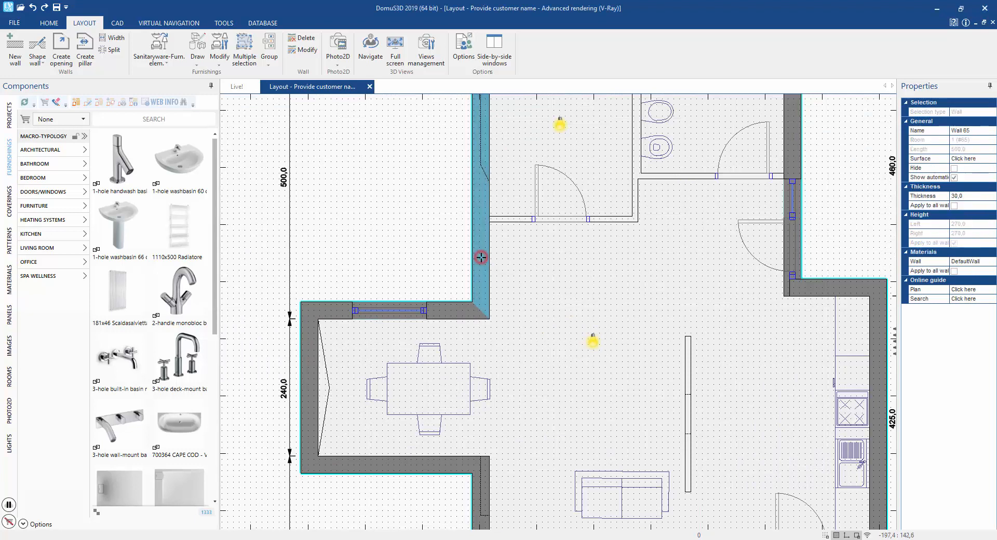
right_click(480, 257)
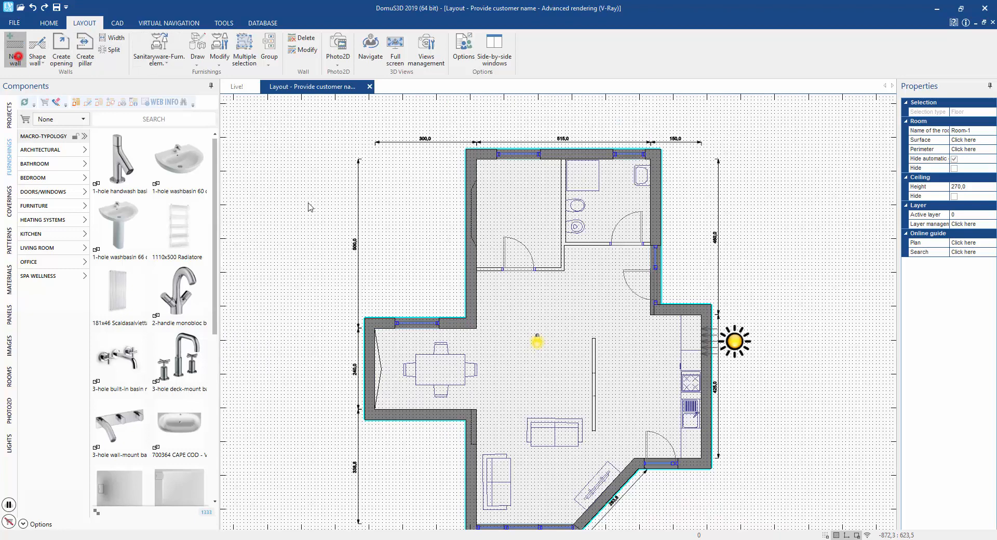
Step: Draw a new partition wall about 250 cm long below the bathroom with a custom thickness
right_click(538, 271)
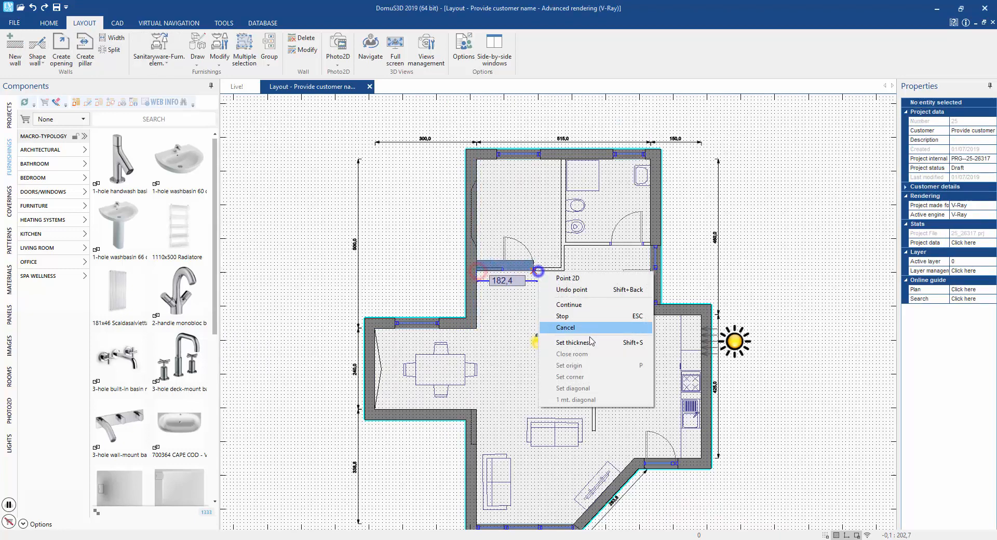
left_click(565, 328)
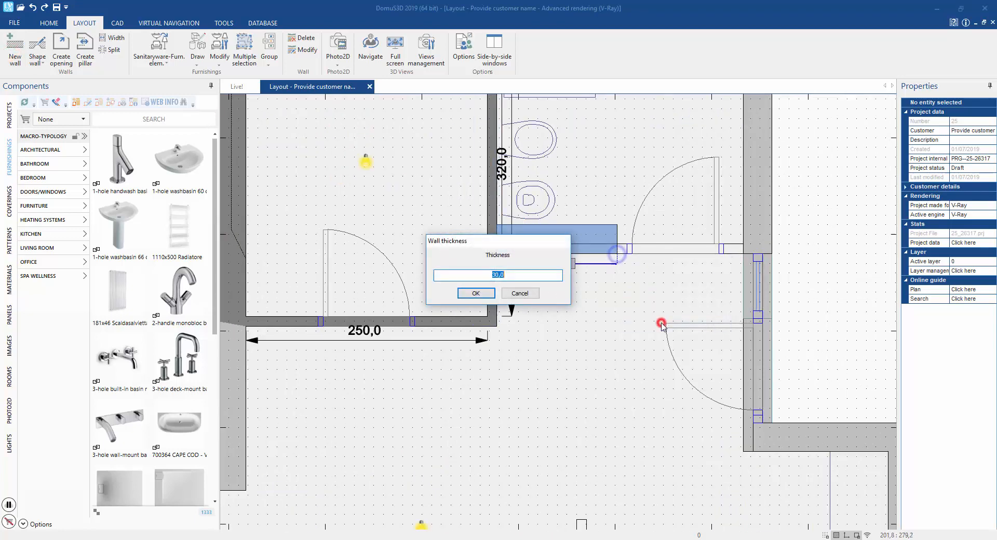
left_click(476, 293)
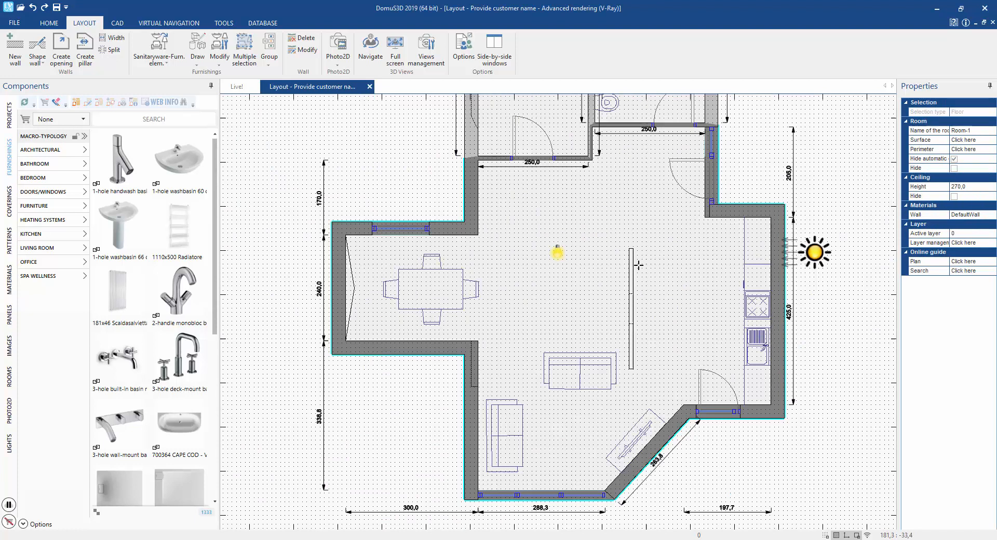
Step: Draw the remaining wall closing the small room and add an oblique hollow to its left wall
left_click_drag(632, 251, 634, 366)
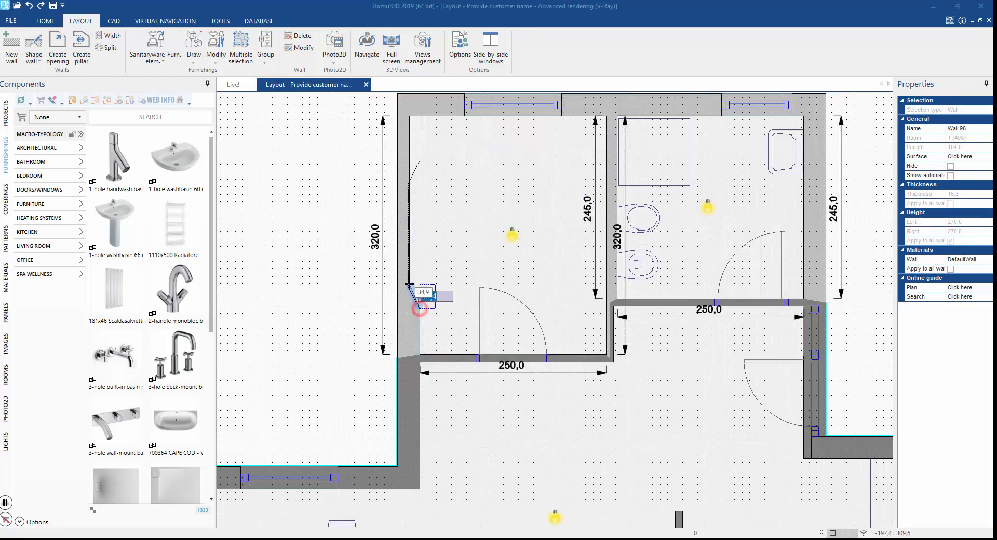
left_click(36, 44)
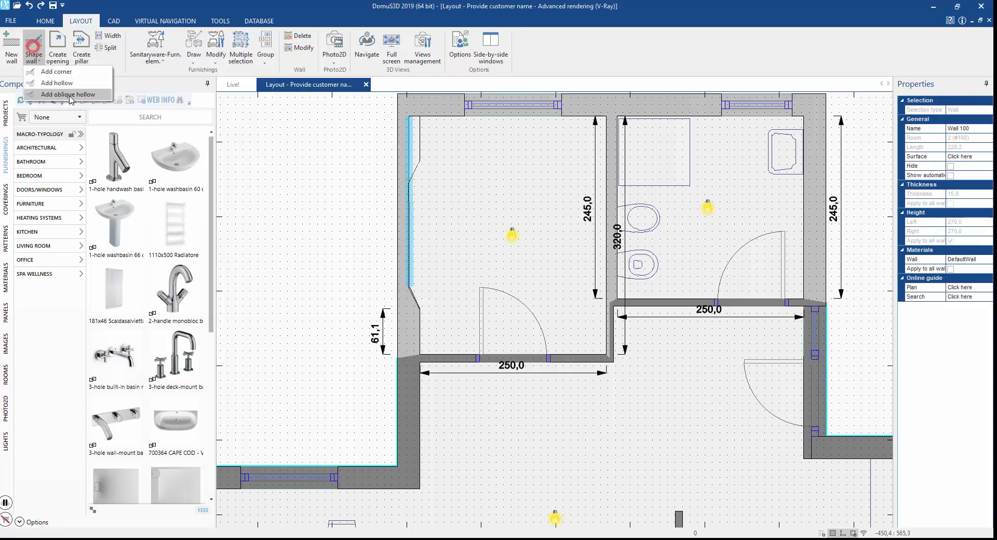